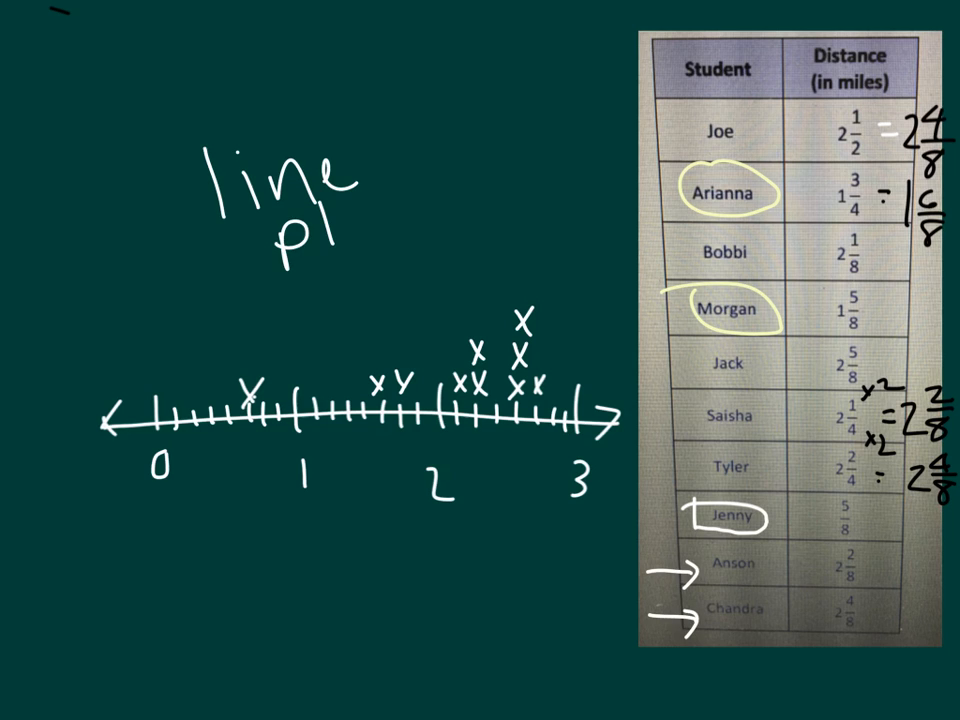
Handwrite 'plot' beneath 'line' to form the title, and write a '2' beside it
type("plot")
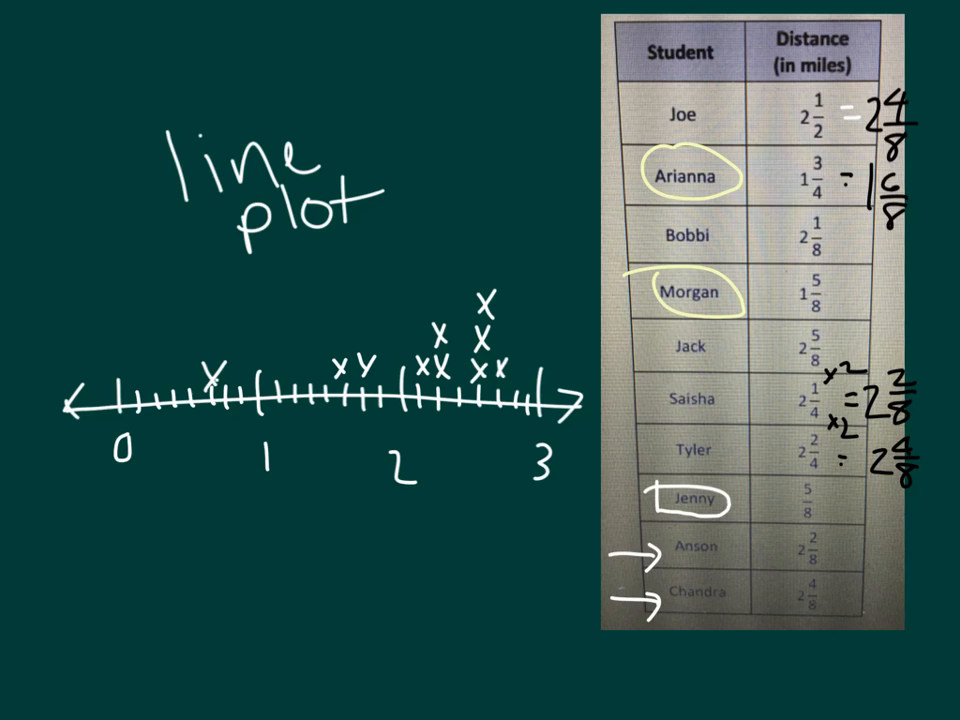
type("2")
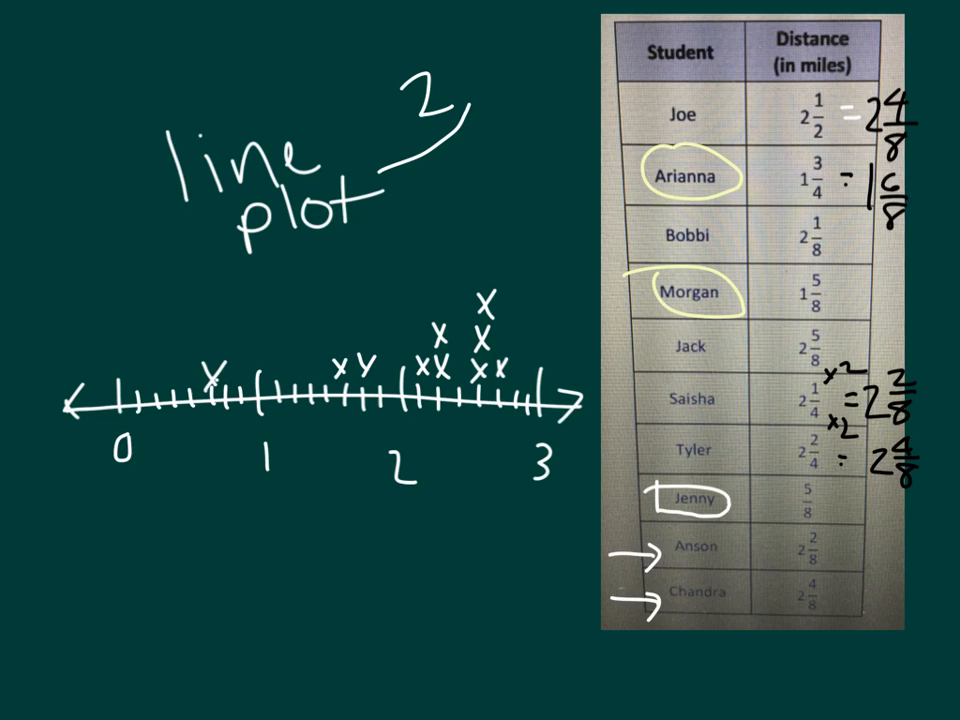
Draw a curved arrow from the handwritten 2 to the 'line plot' title
left_click_drag(580, 90, 375, 185)
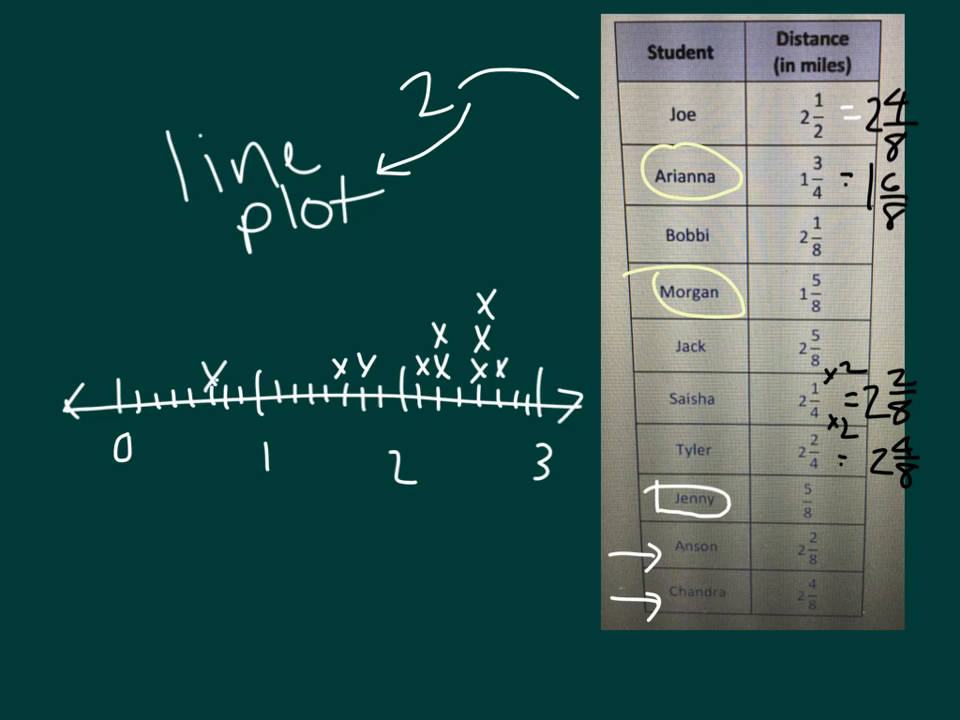